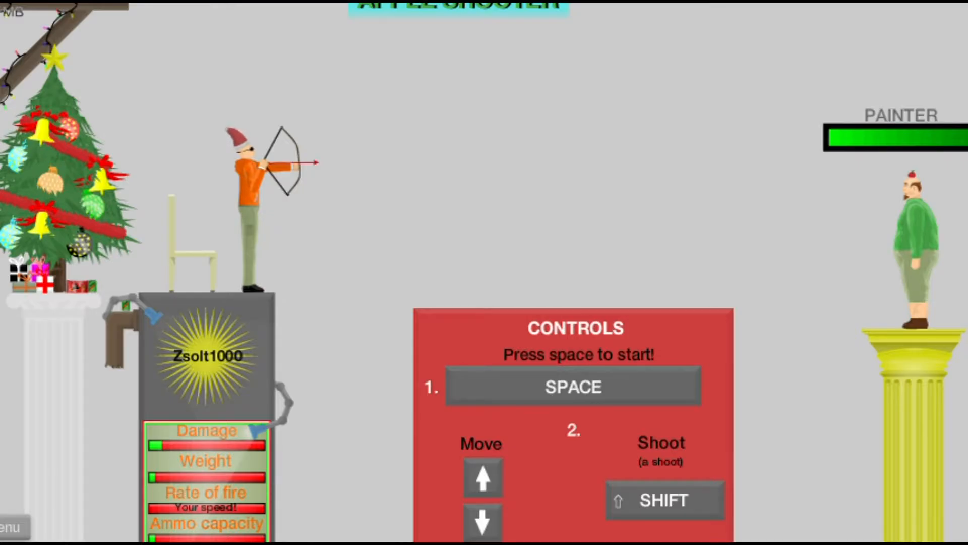
- Start the Apple Shooter round and loose the arrow at the apple on the painter's head
key(space)
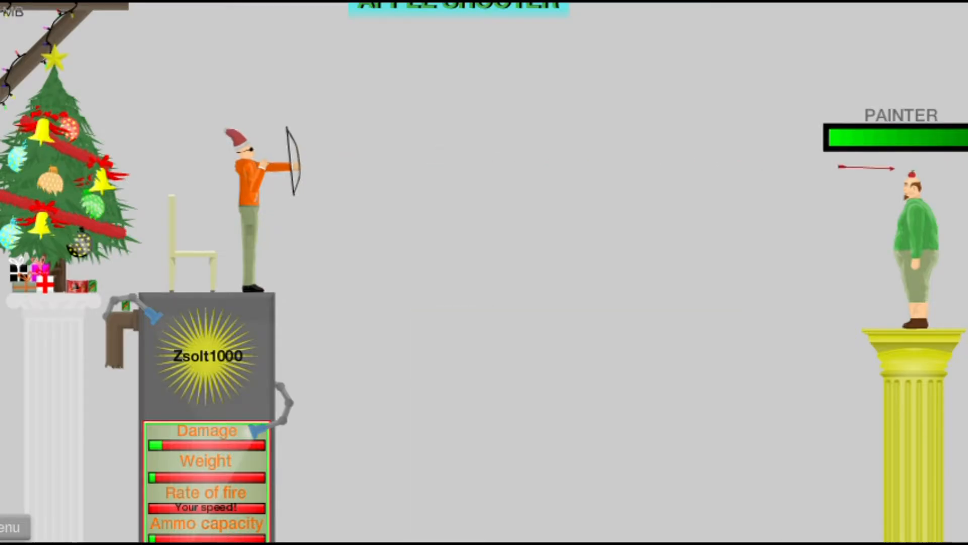